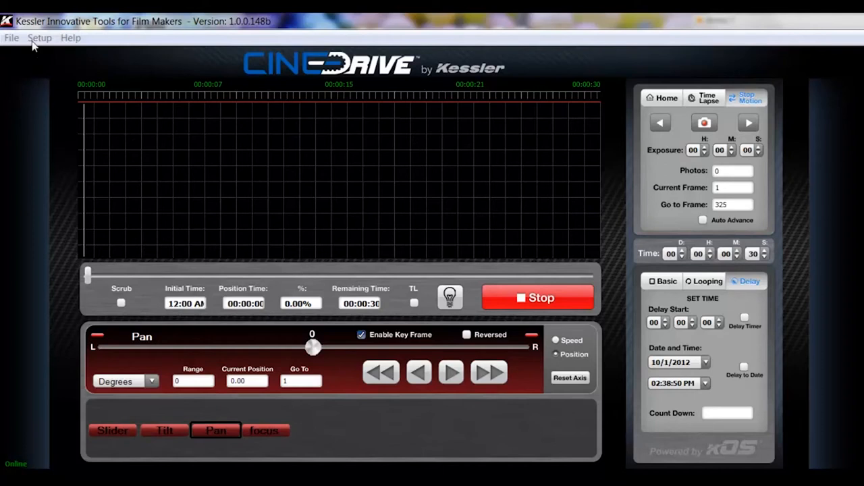
- Show the Setup menu listing configuration, motor, network and firmware options
click(39, 38)
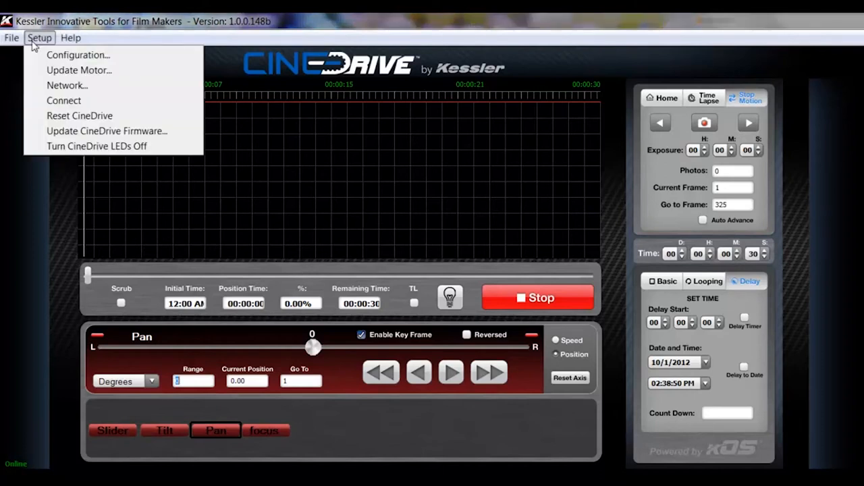
mouse_move(68, 59)
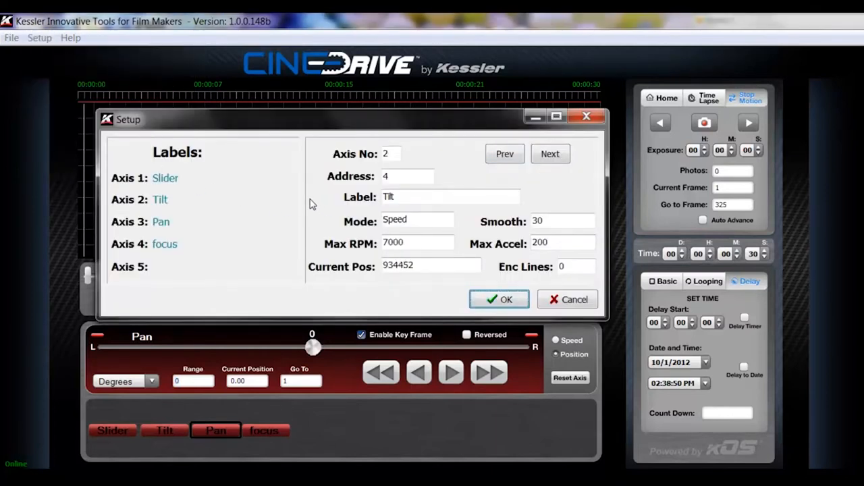
mouse_move(373, 214)
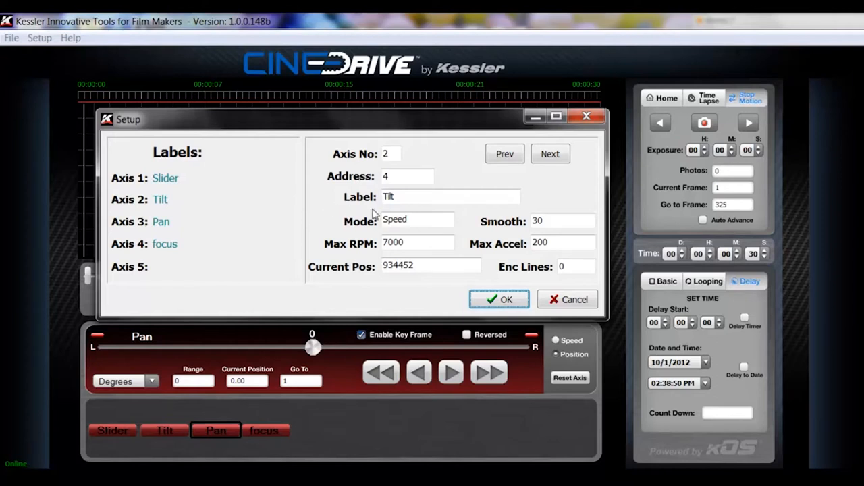
mouse_move(421, 159)
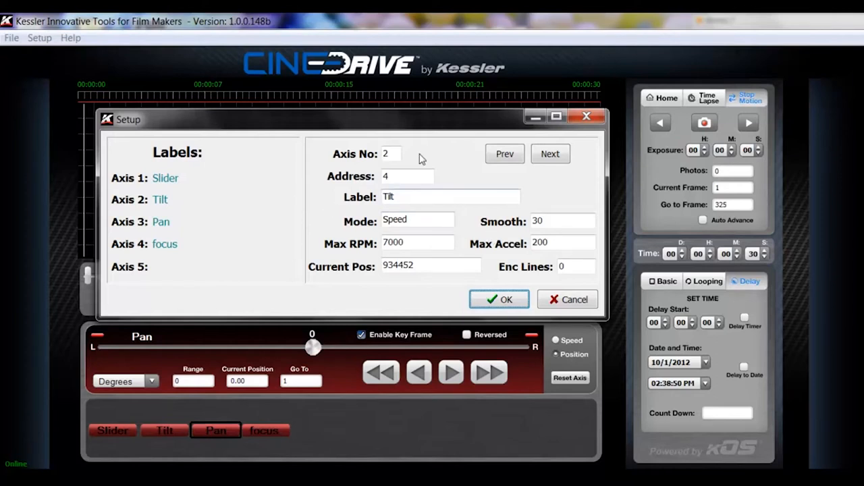
- Review Axis 1 Slider's address, mode, RPM and acceleration, then advance to Axis 2 Tilt
click(504, 154)
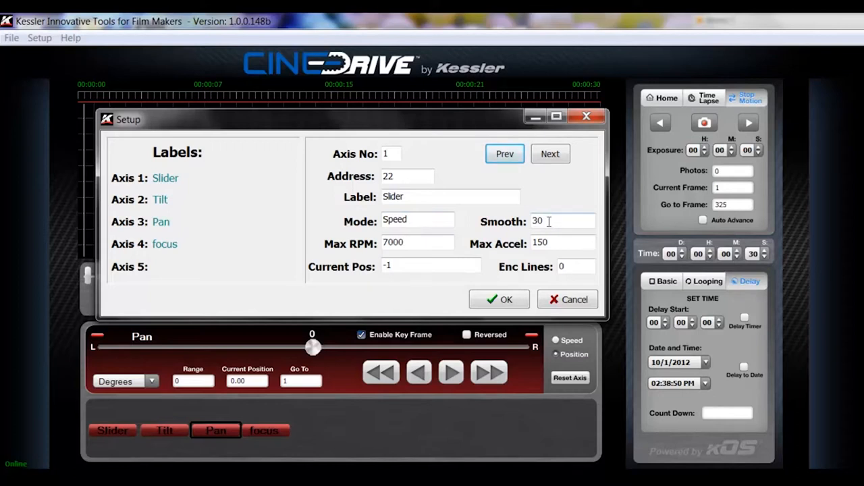
mouse_move(484, 240)
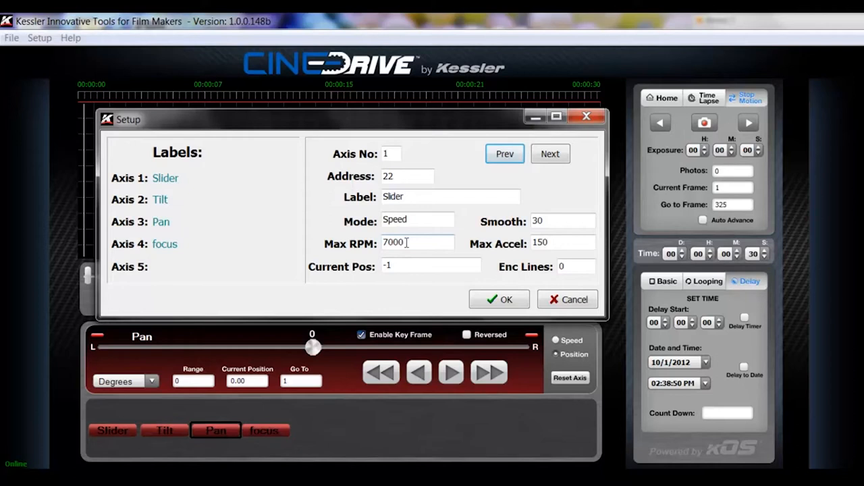
mouse_move(462, 248)
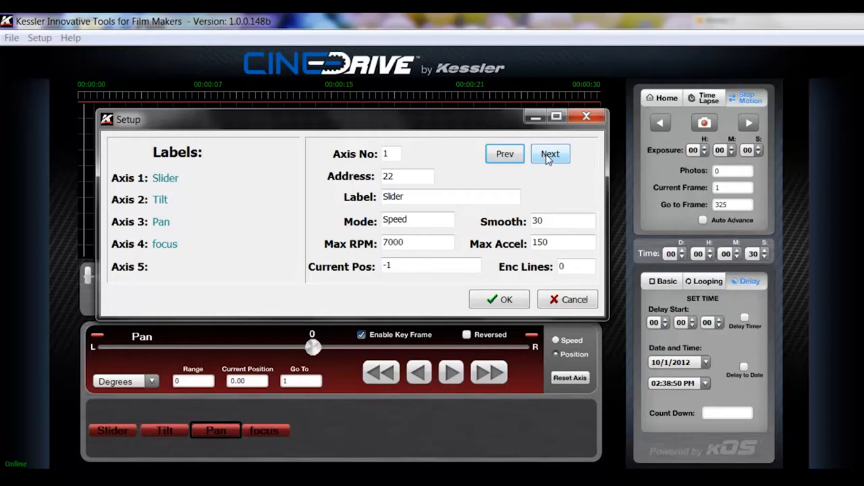
click(551, 154)
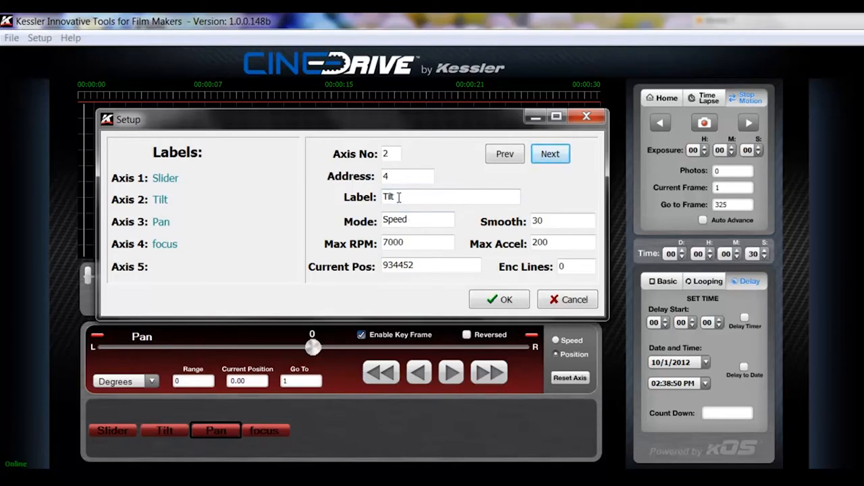
- Advance through Axis 3 Pan and Axis 4 Focus, confirm the configuration with OK, and return to Setup
click(551, 154)
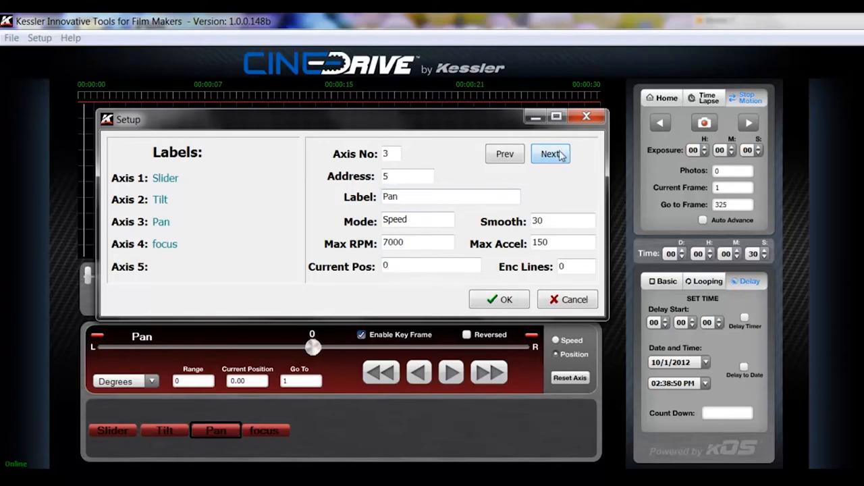
click(551, 154)
text(Focus)
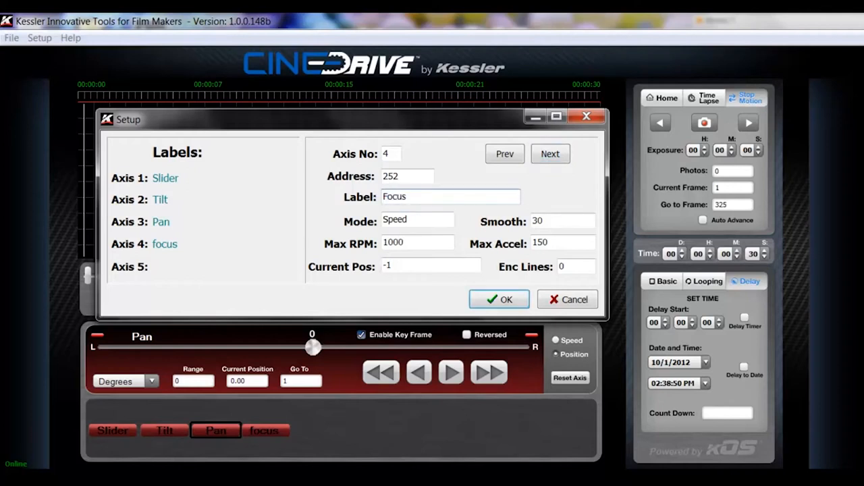
click(499, 300)
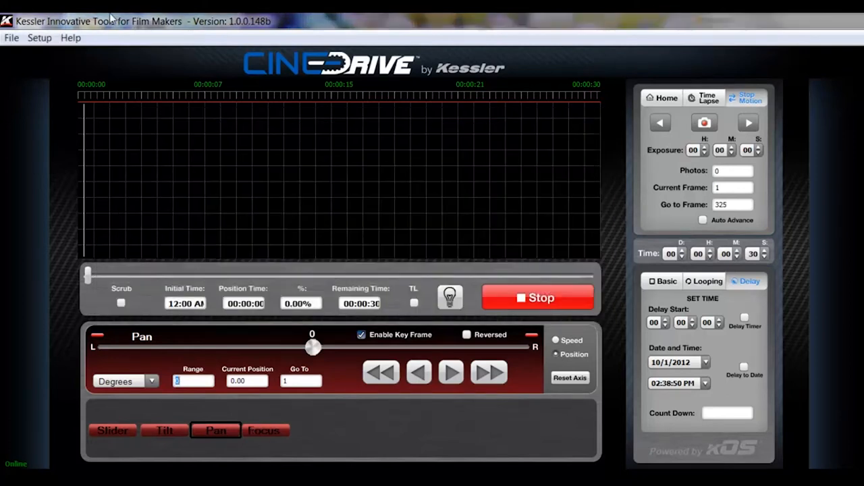
click(39, 38)
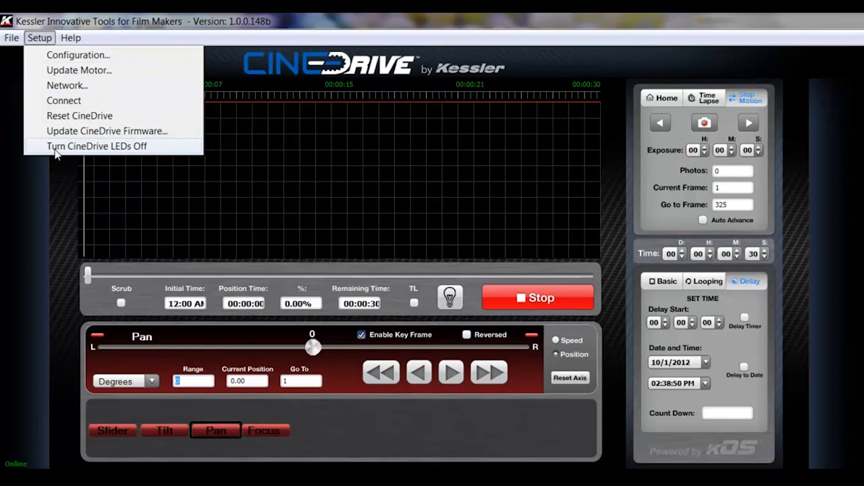
mouse_move(78, 70)
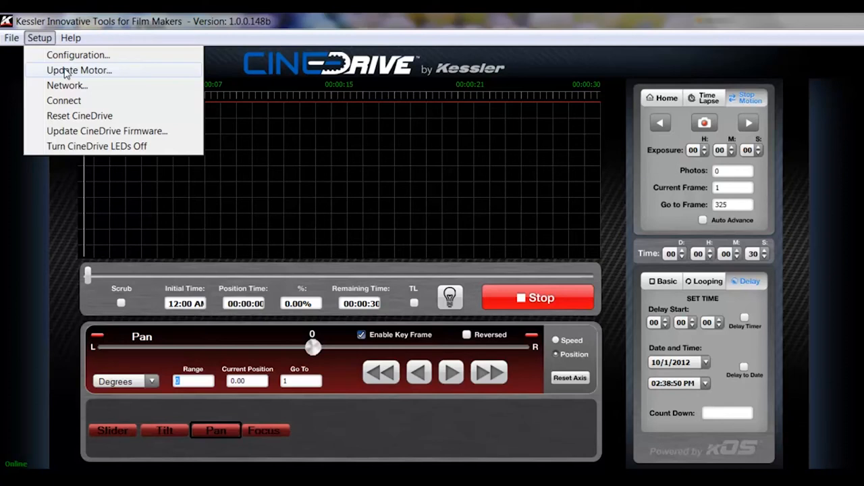
mouse_move(67, 85)
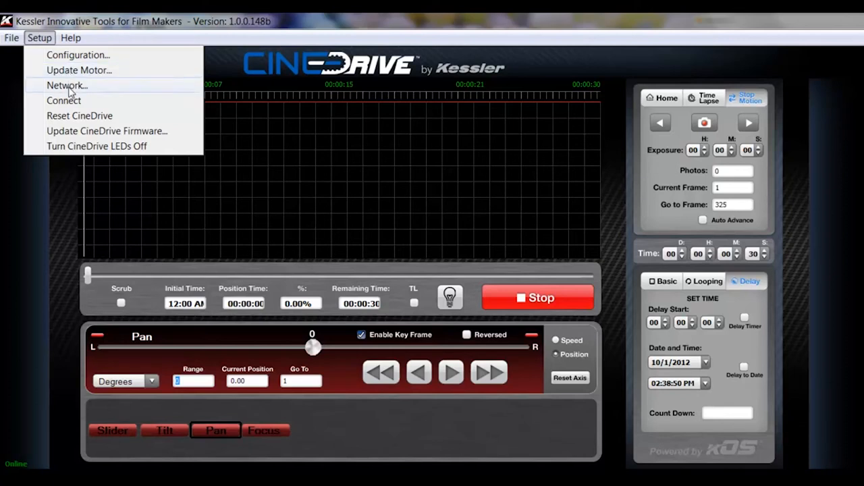
mouse_move(63, 100)
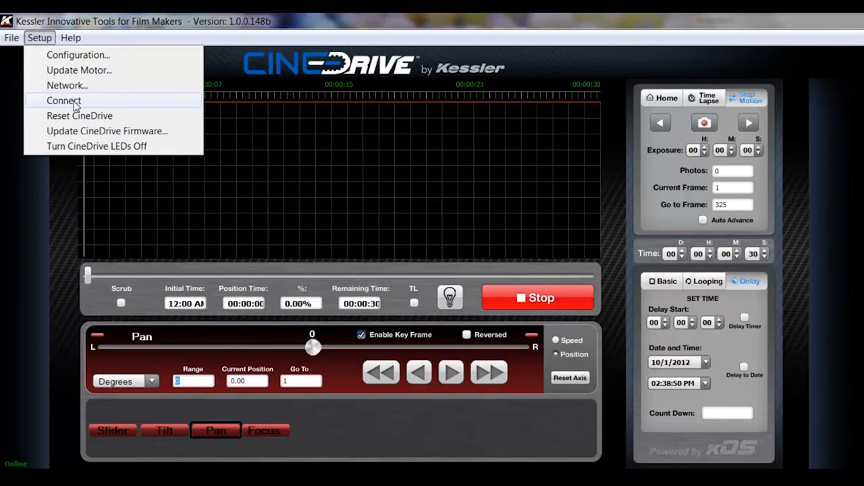
mouse_move(28, 470)
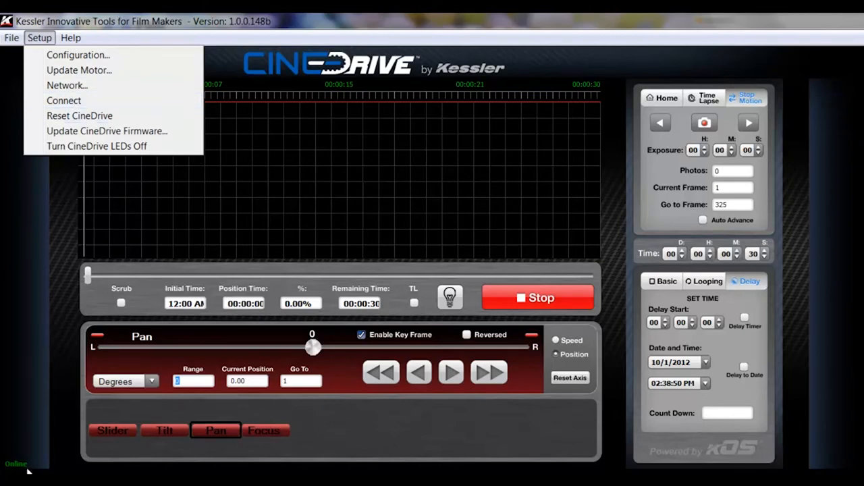
mouse_move(68, 85)
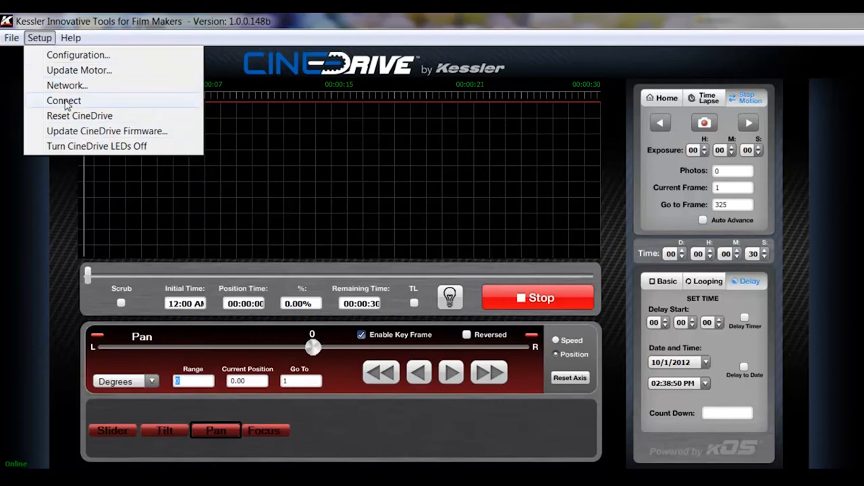
mouse_move(84, 120)
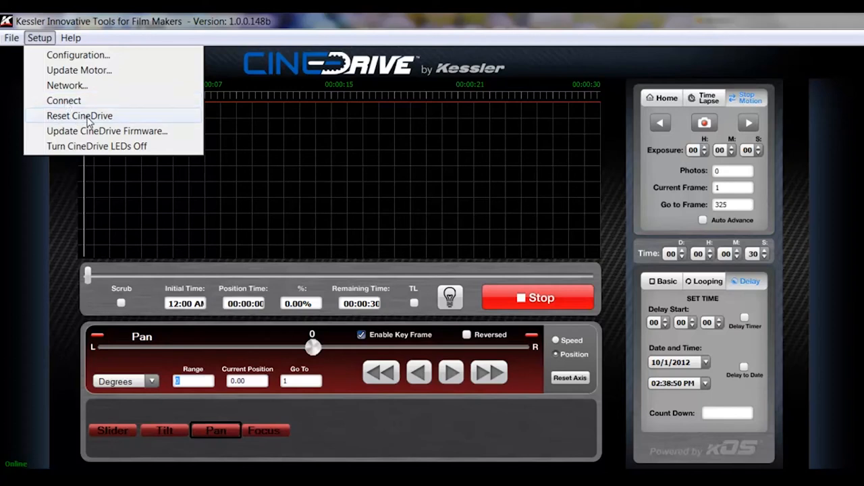
mouse_move(74, 120)
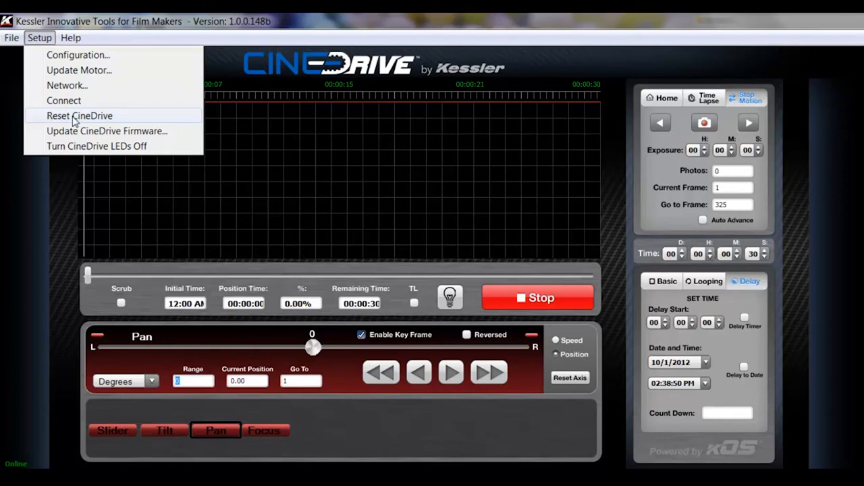
mouse_move(116, 120)
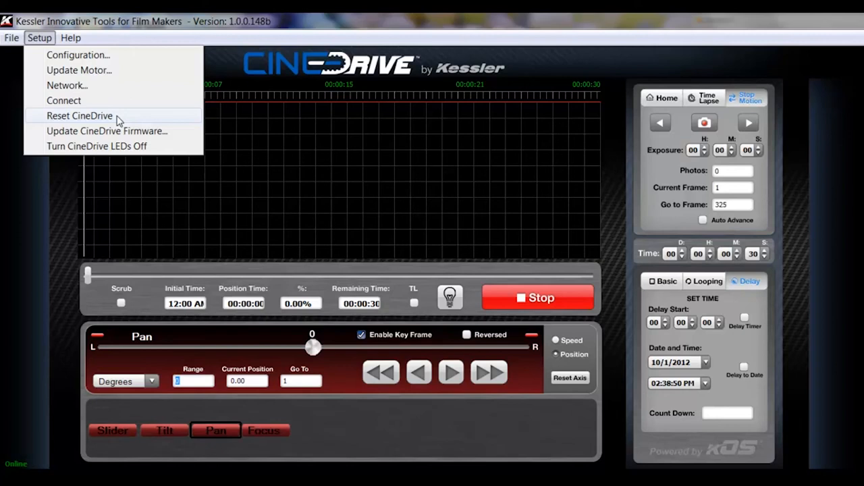
mouse_move(129, 131)
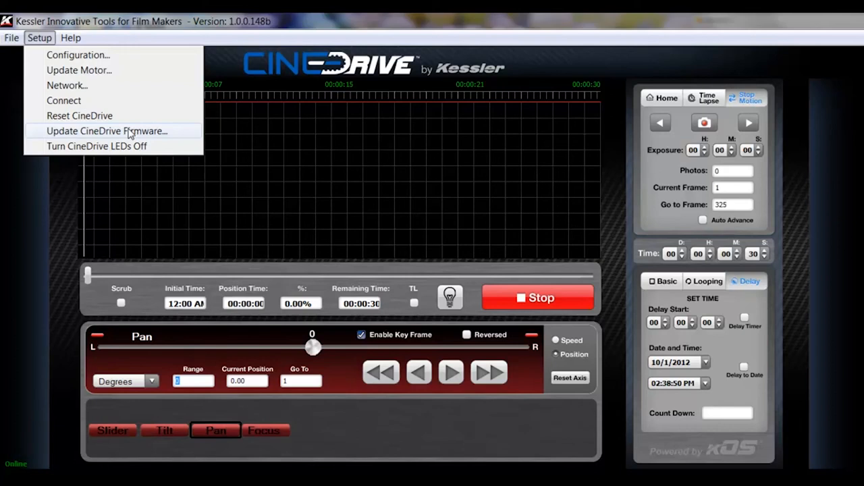
mouse_move(67, 129)
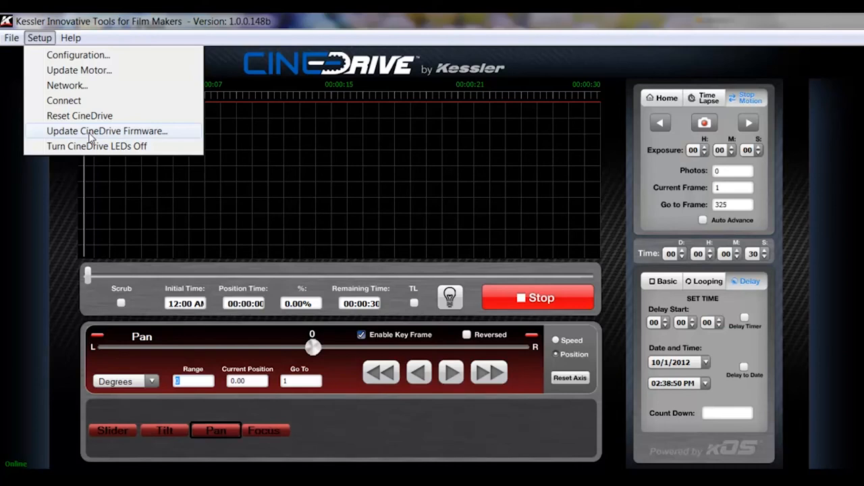
mouse_move(97, 146)
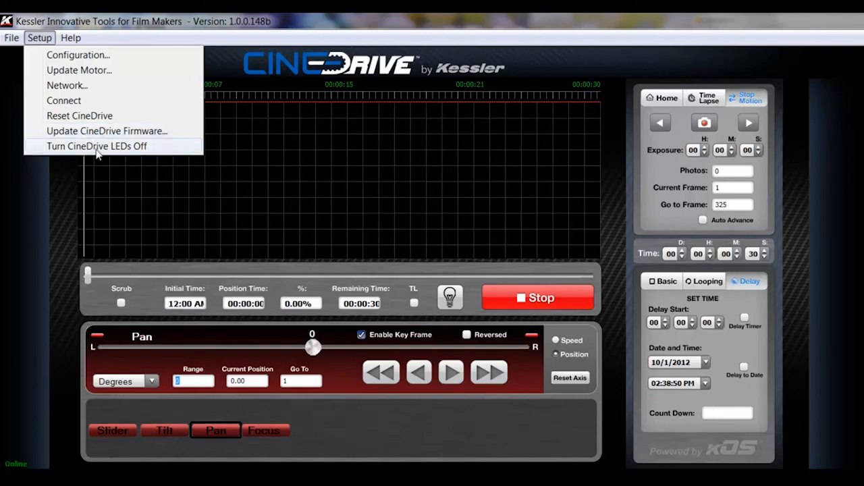
mouse_move(65, 146)
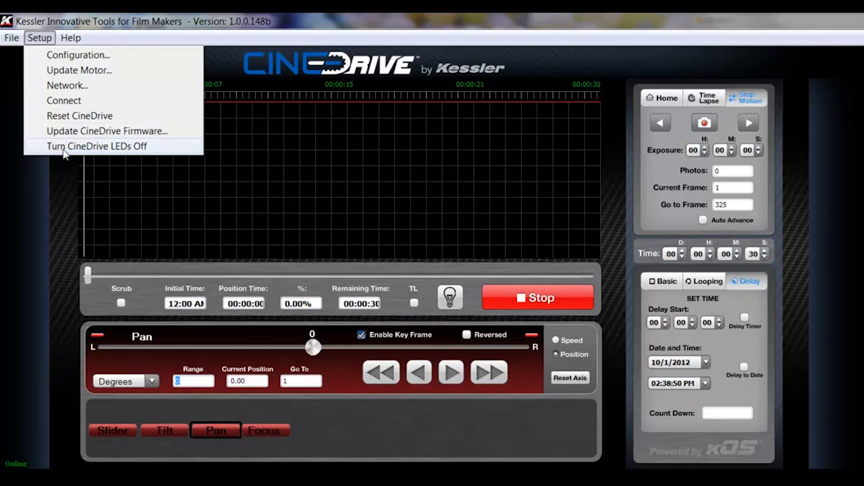
mouse_move(87, 155)
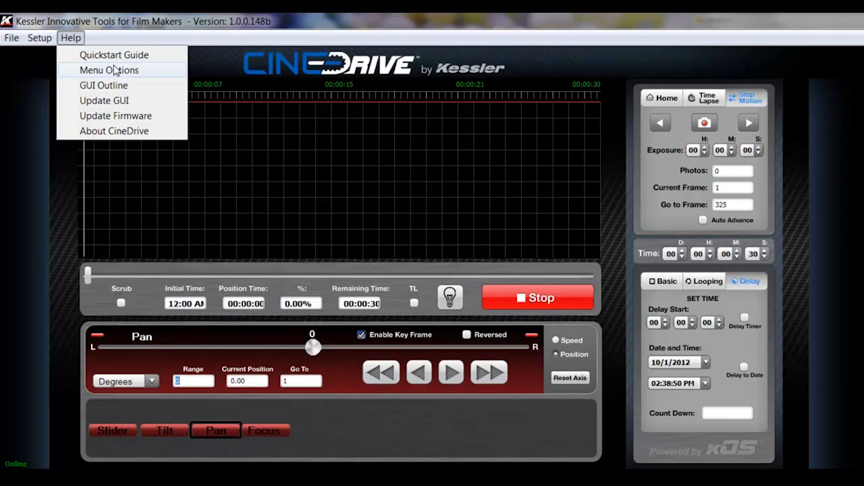
mouse_move(124, 22)
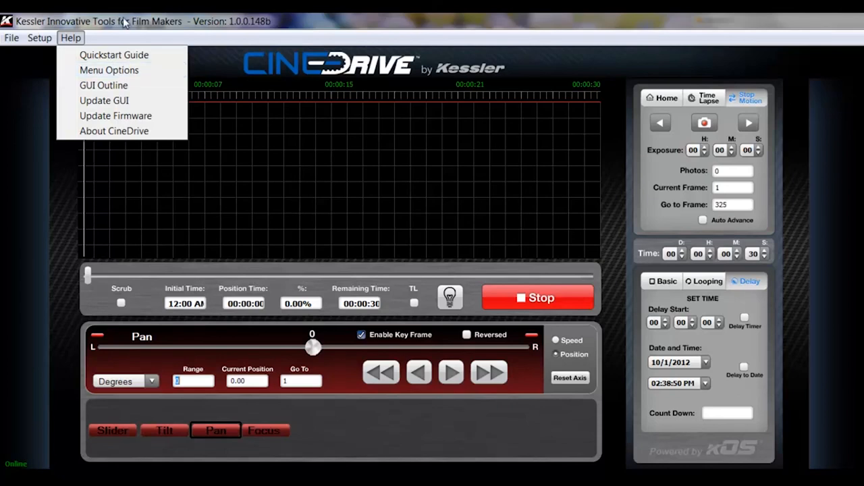
mouse_move(106, 99)
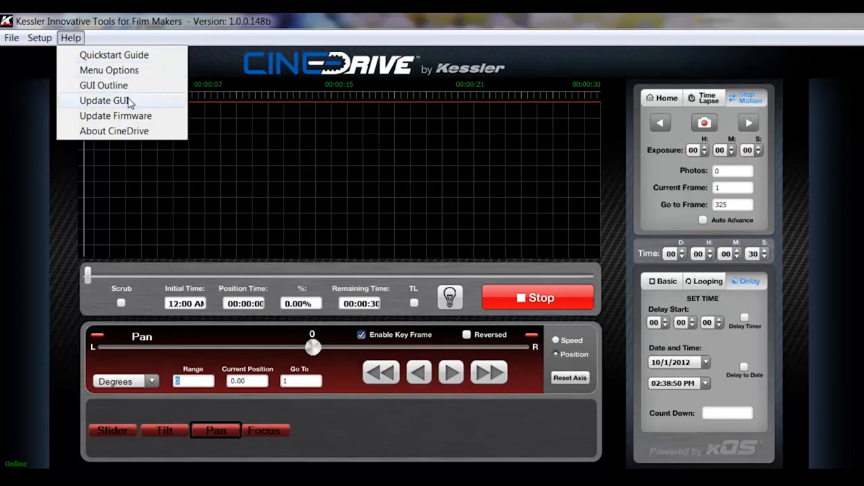
mouse_move(142, 135)
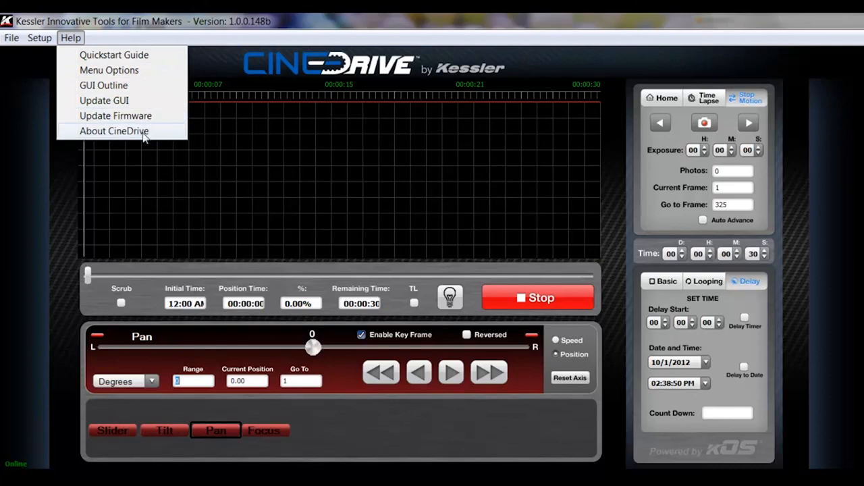
mouse_move(117, 117)
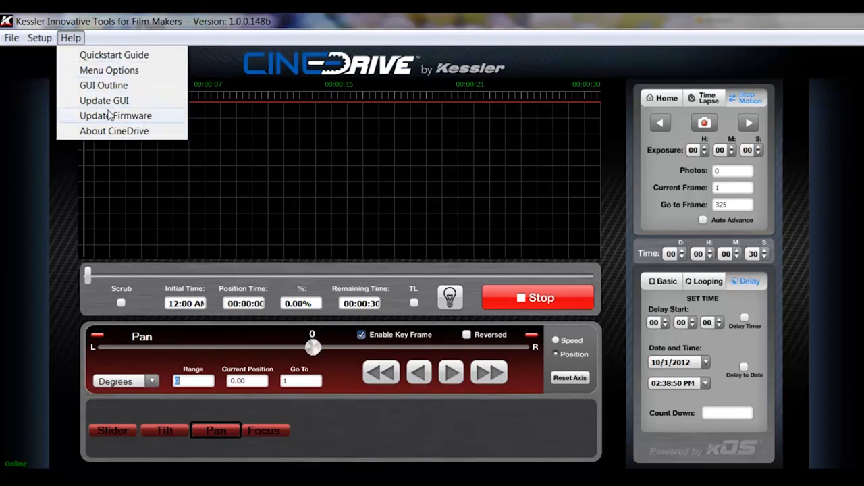
mouse_move(92, 135)
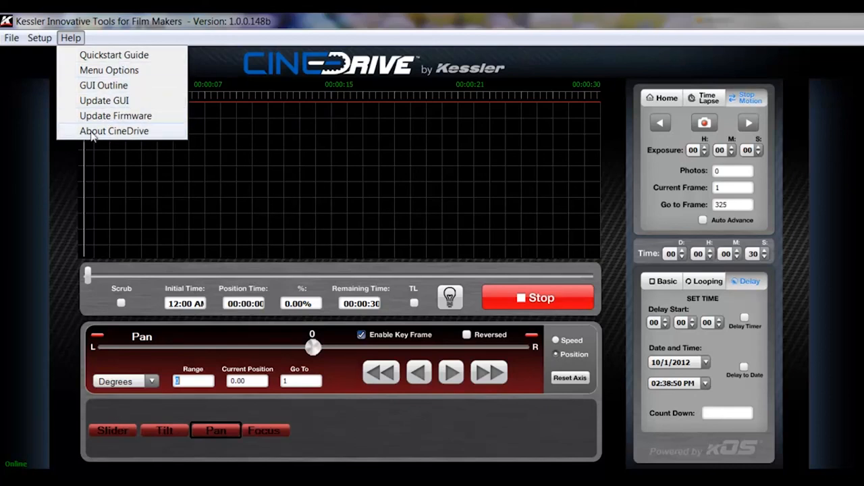